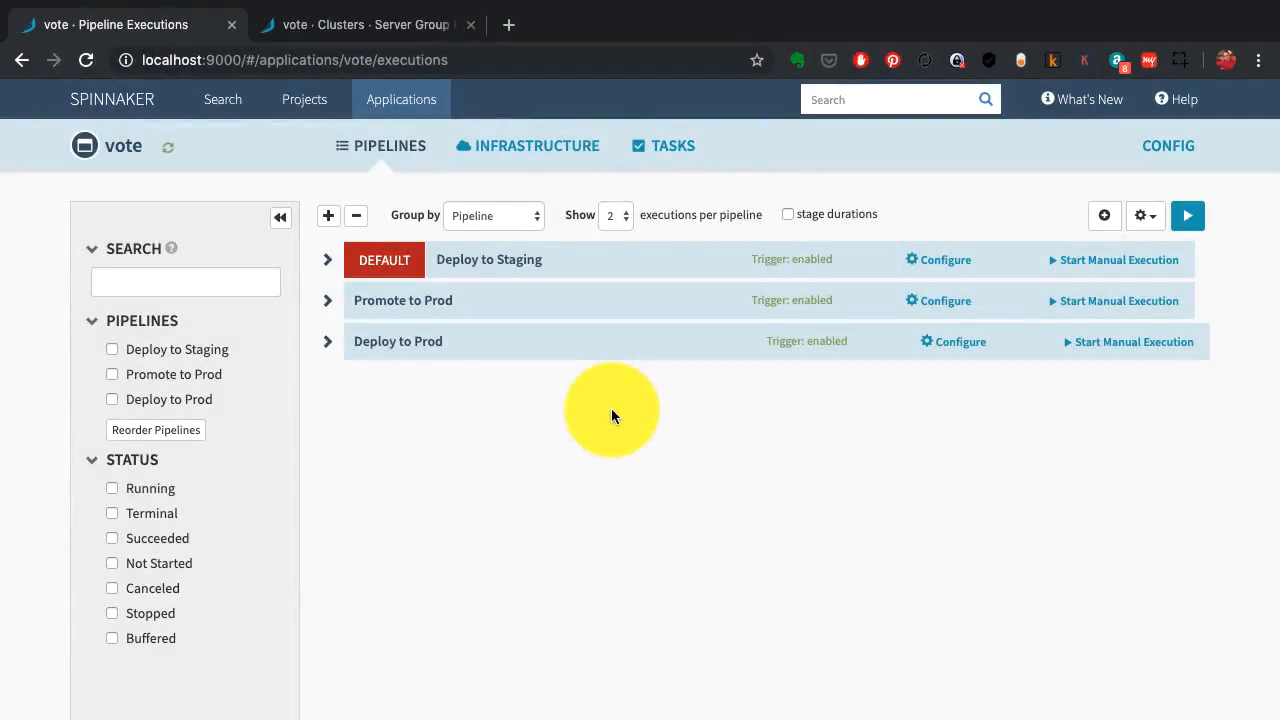
mouse_move(612, 306)
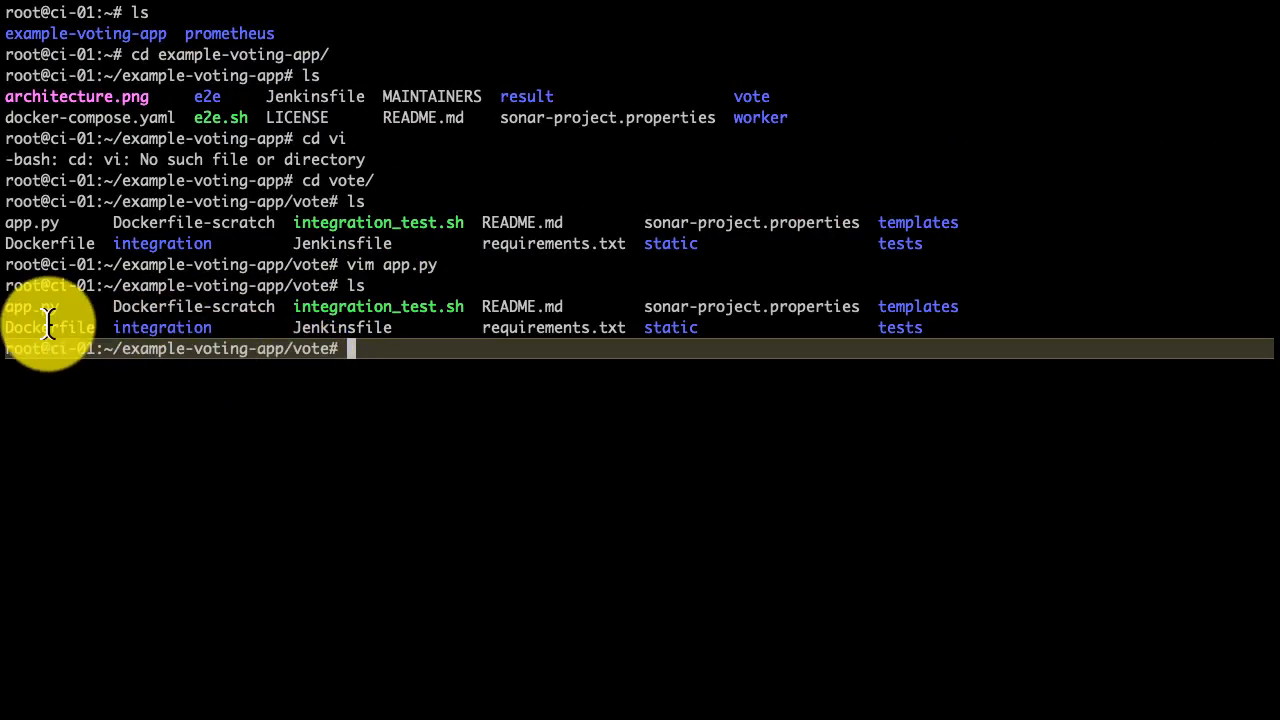
Edit app.py in vim: version 'test1', options Cricket and Kabaddi, then write and quit
type("vim")
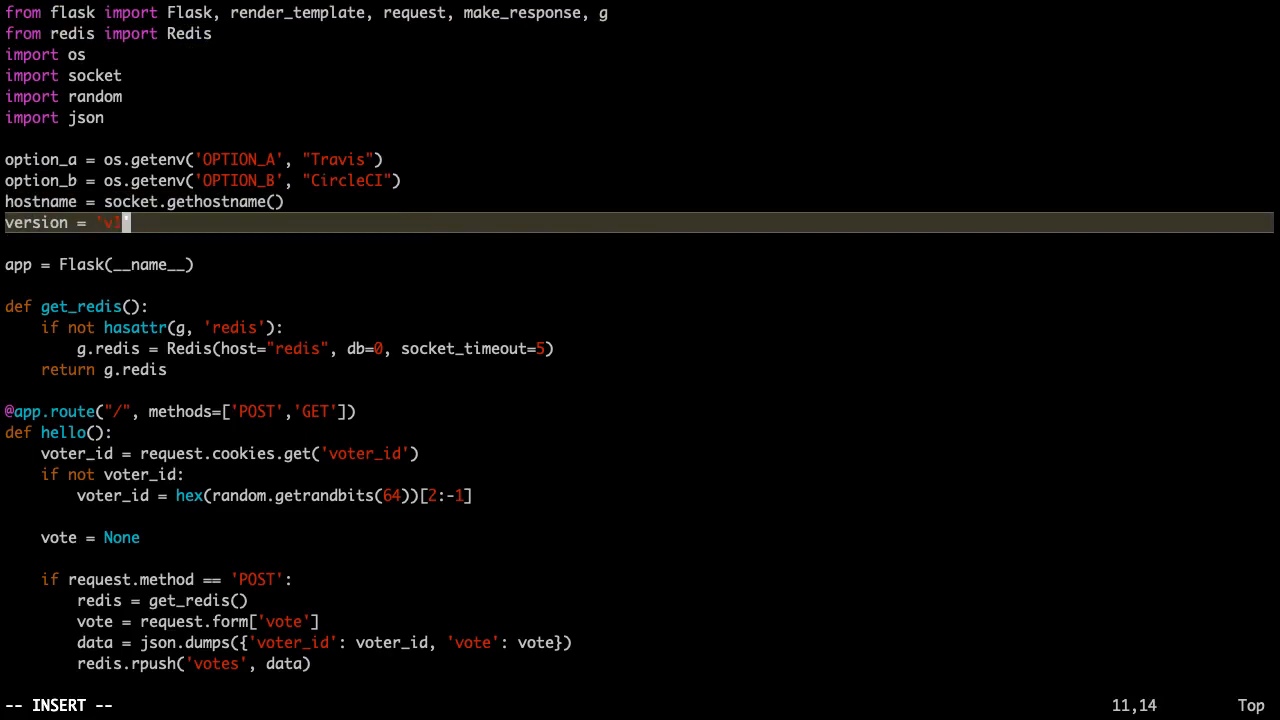
key("BackSpace")
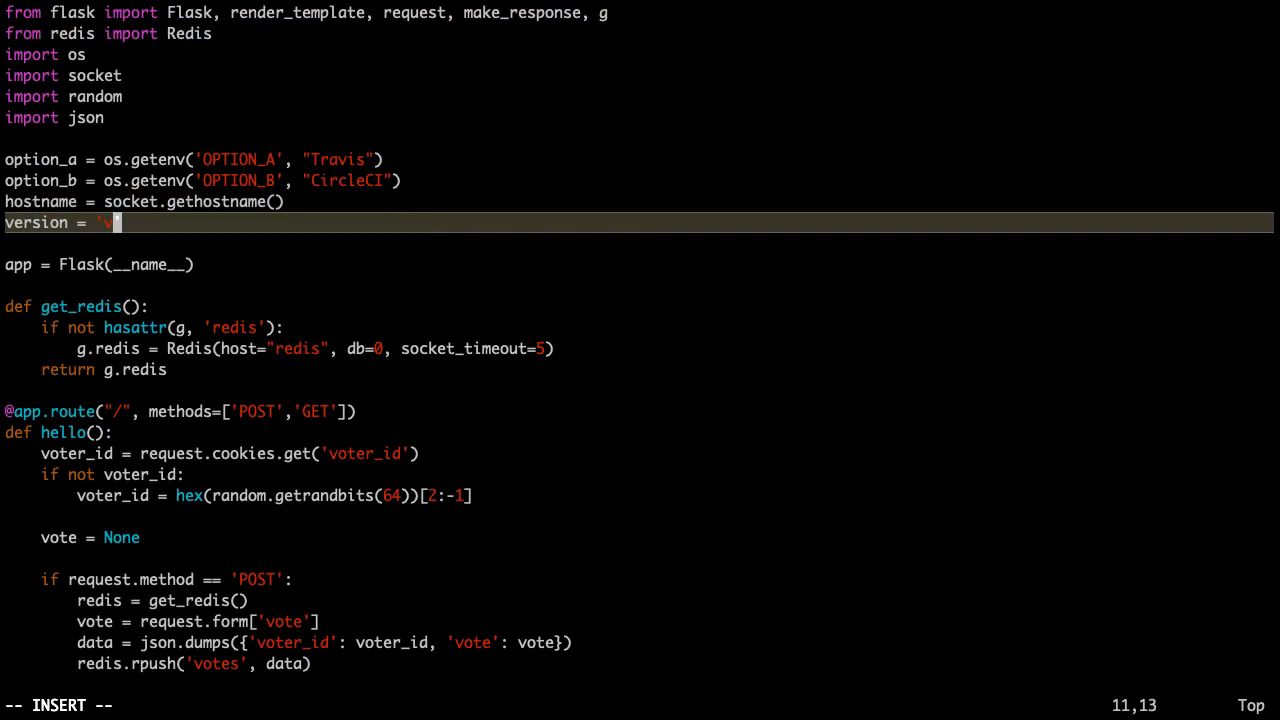
type("test1")
left_click(636, 180)
type("Kaba")
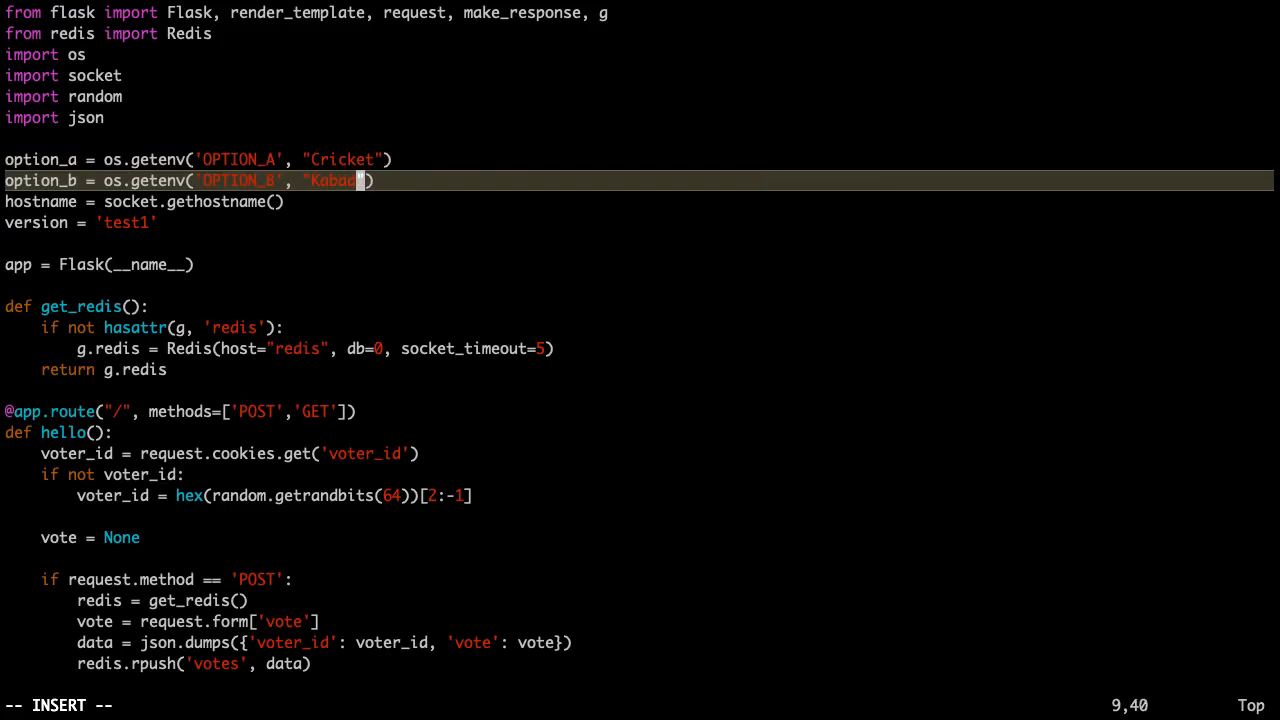
type("di")
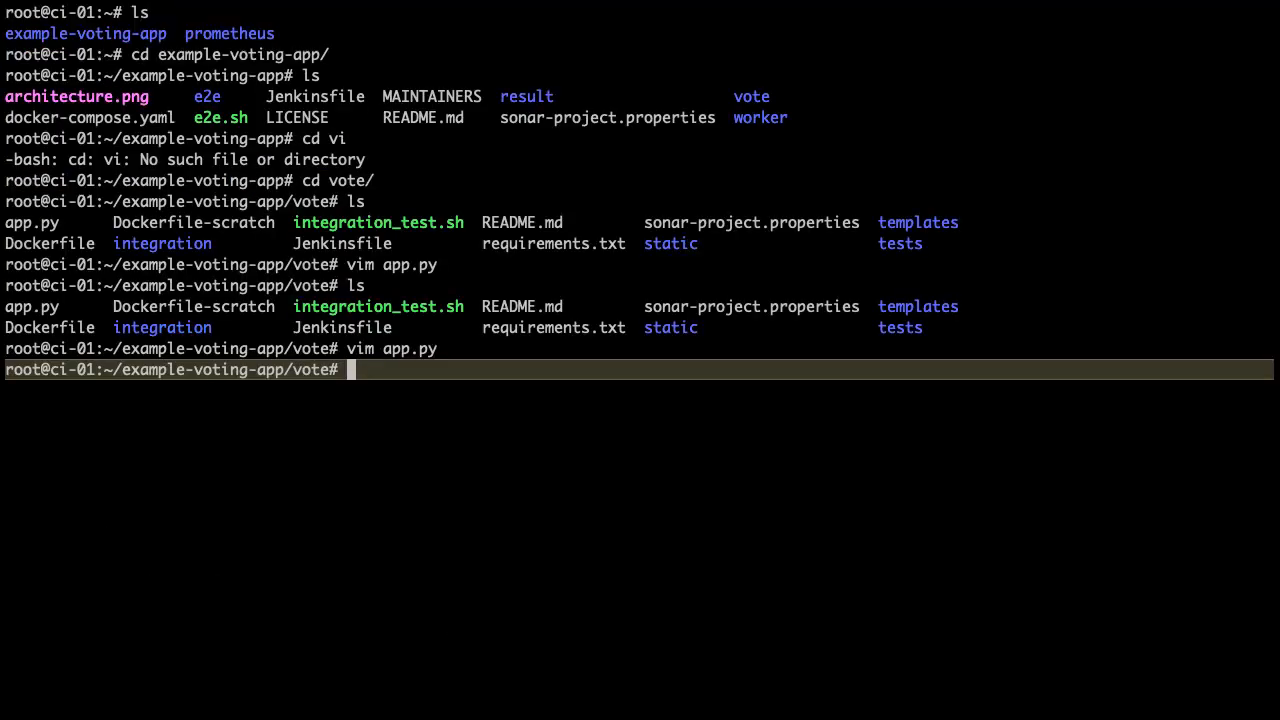
Run docker build -t initcron/vote:test1 . in the vote directory
type("d")
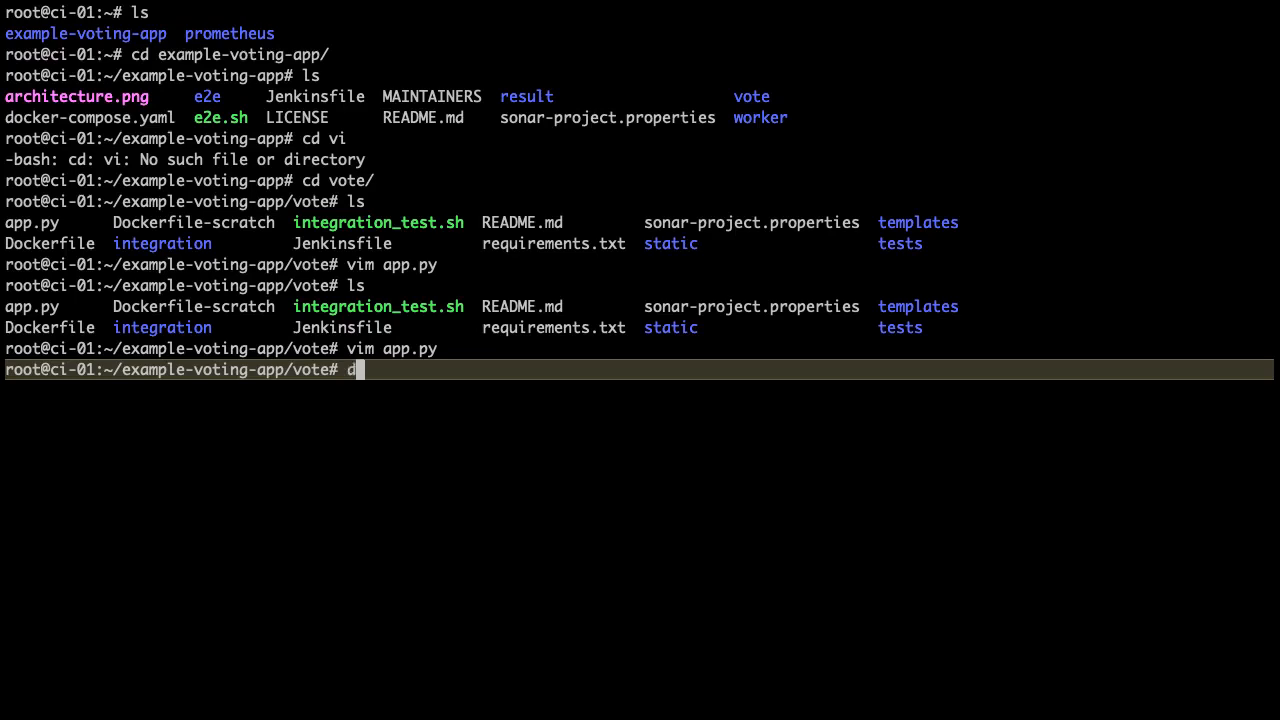
type("ocker build")
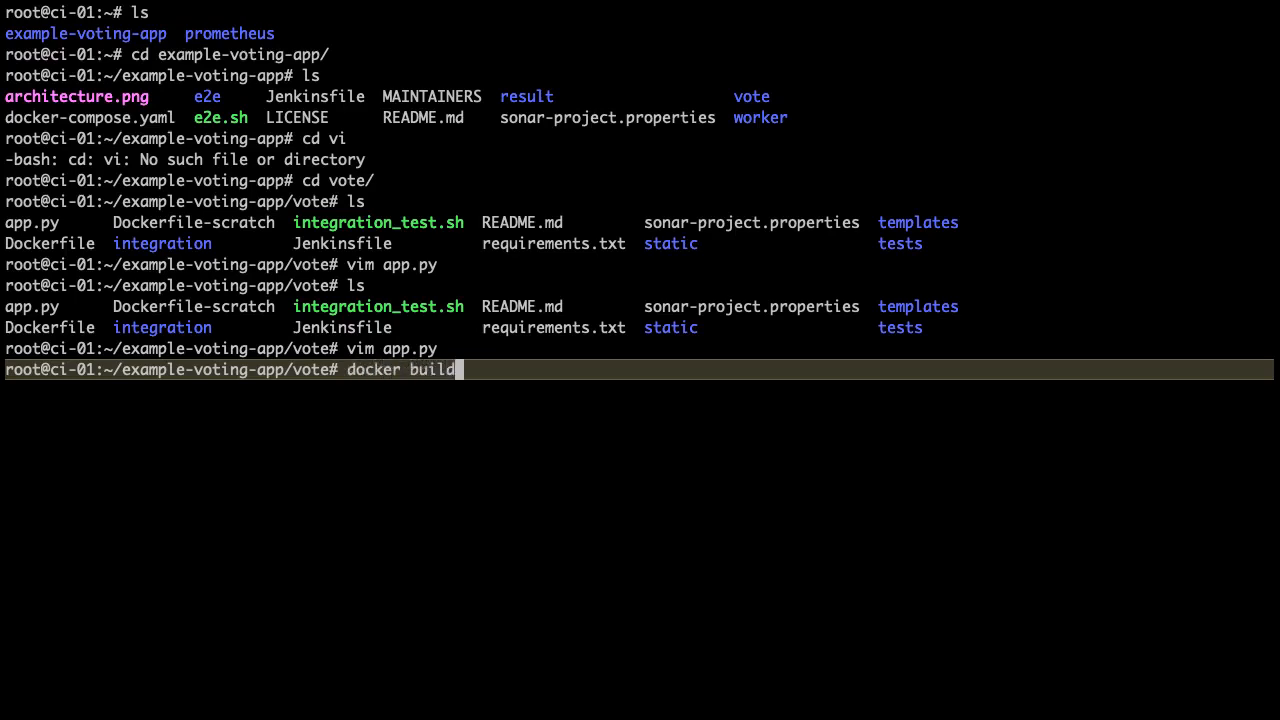
type("-t initc")
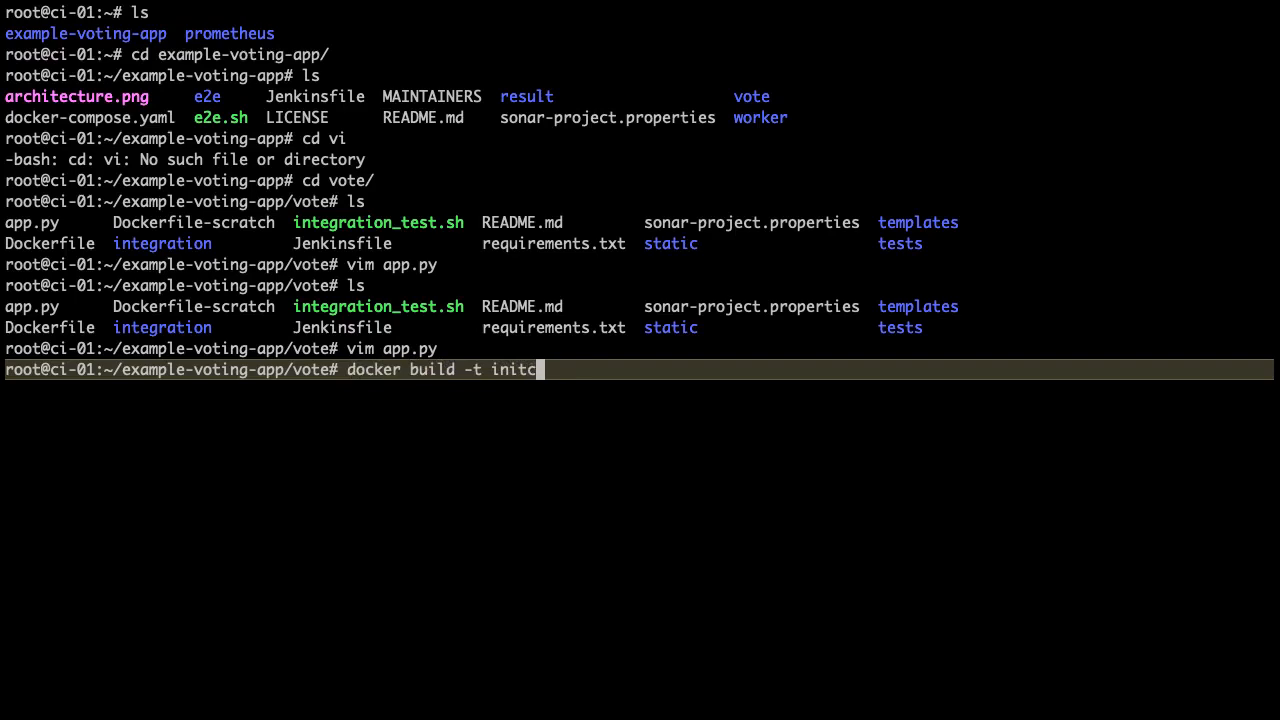
type("ron/vote:")
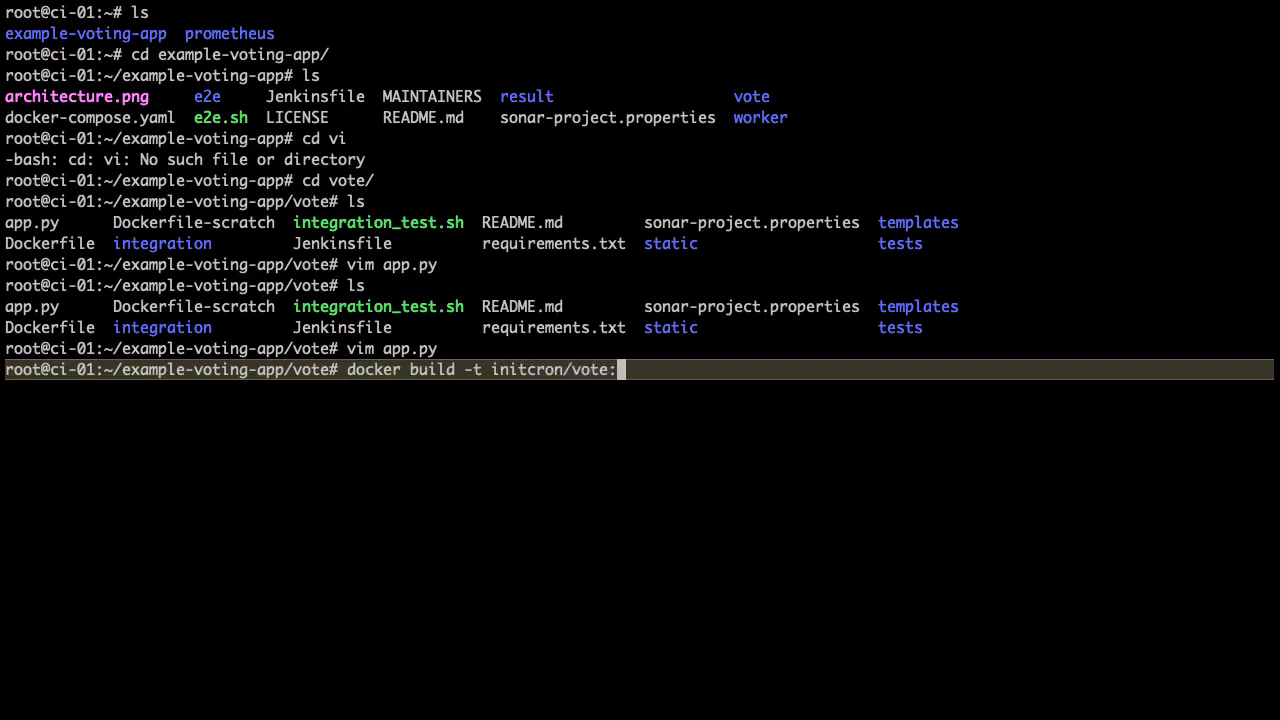
type("test1")
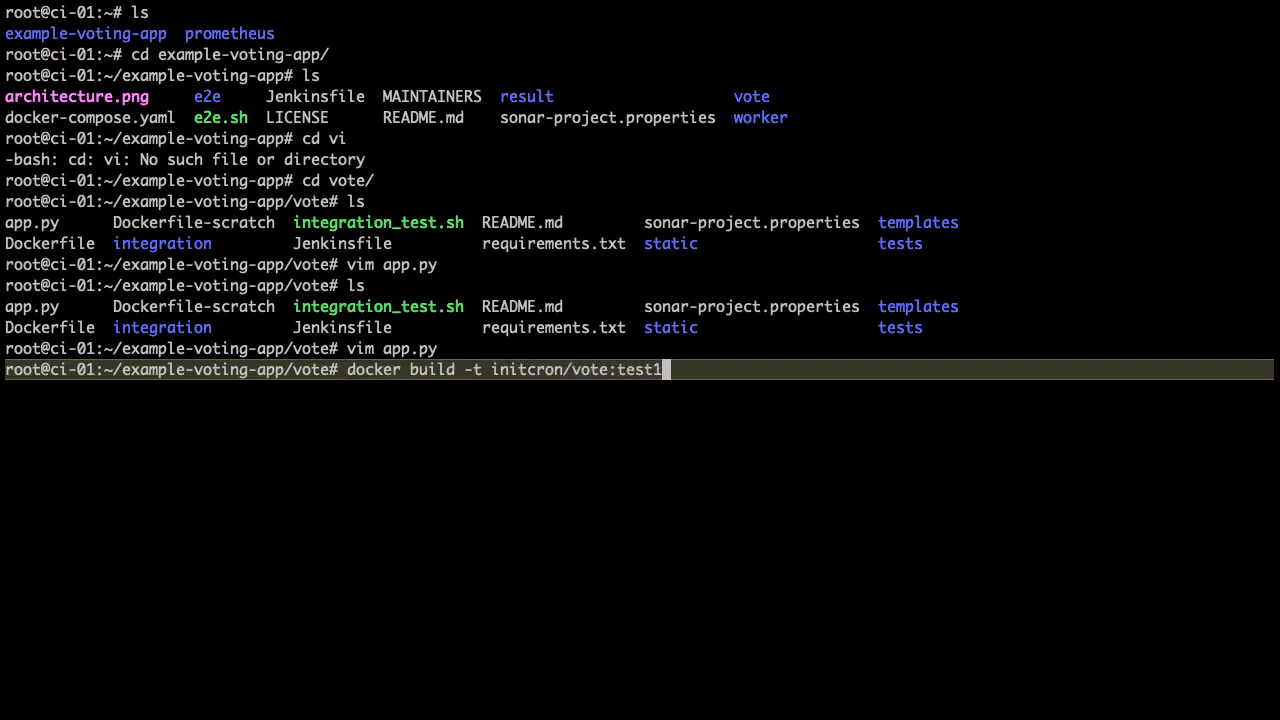
type(".")
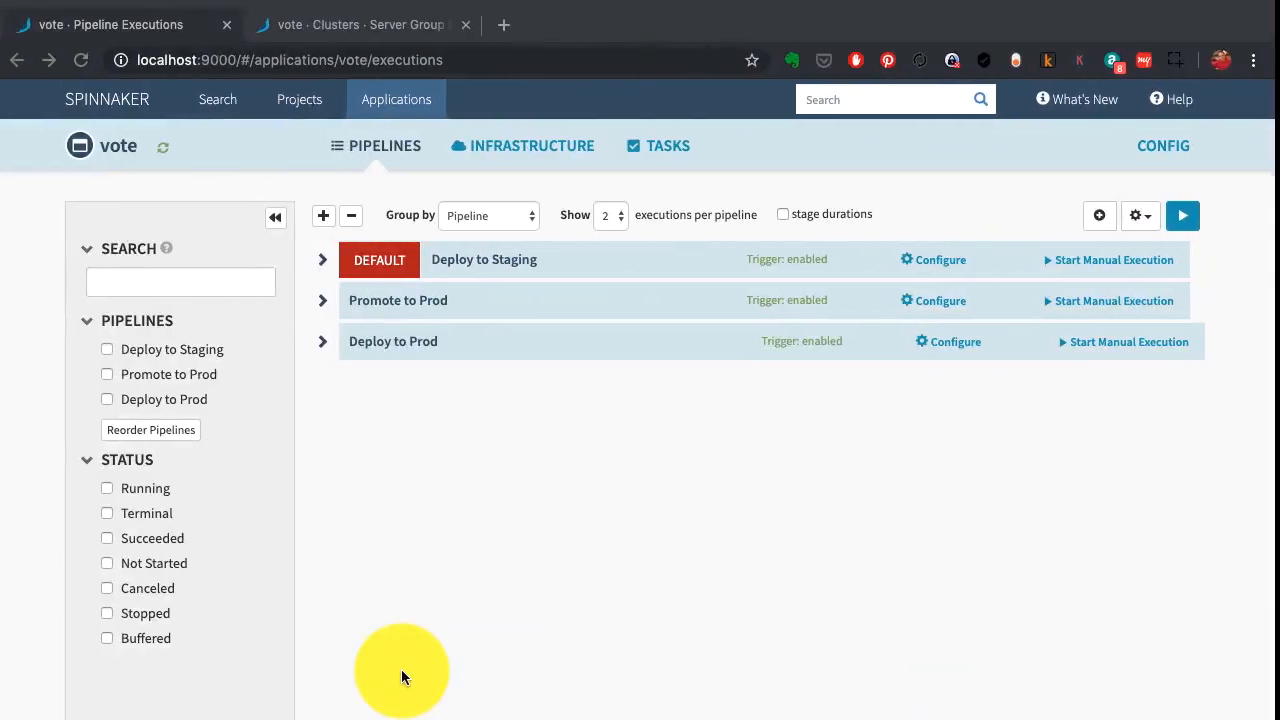
mouse_move(548, 328)
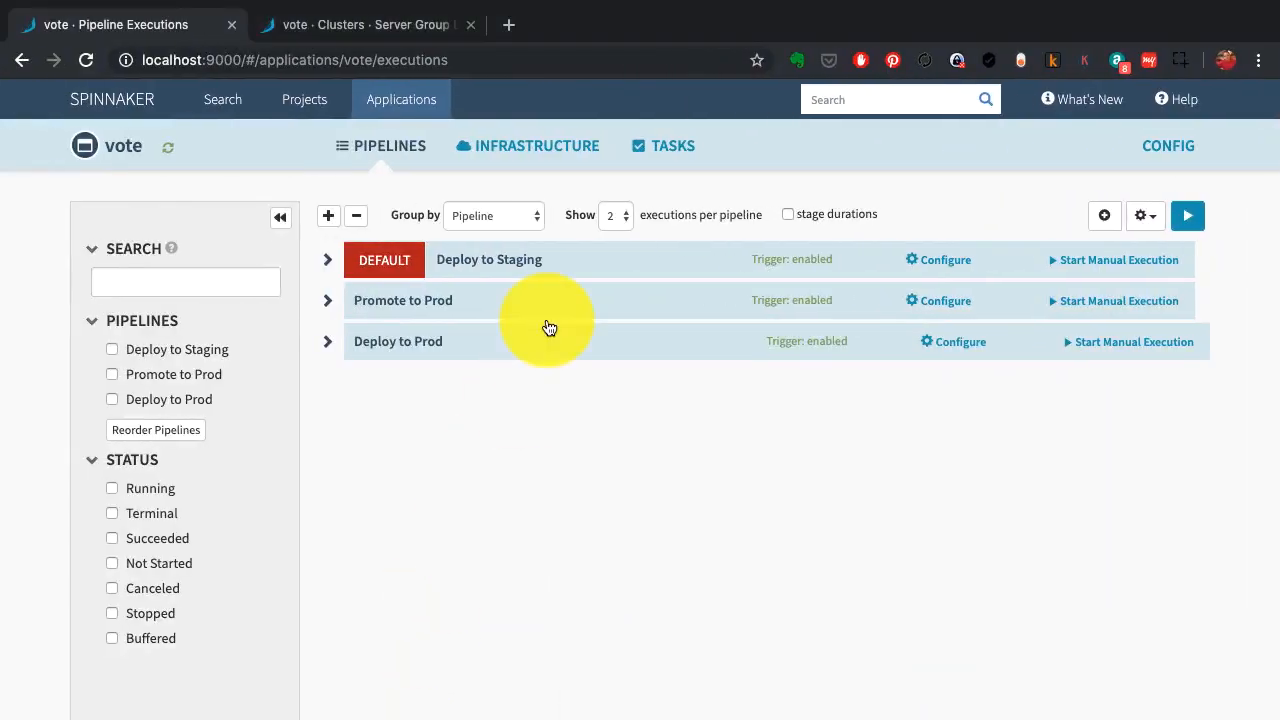
left_click(936, 260)
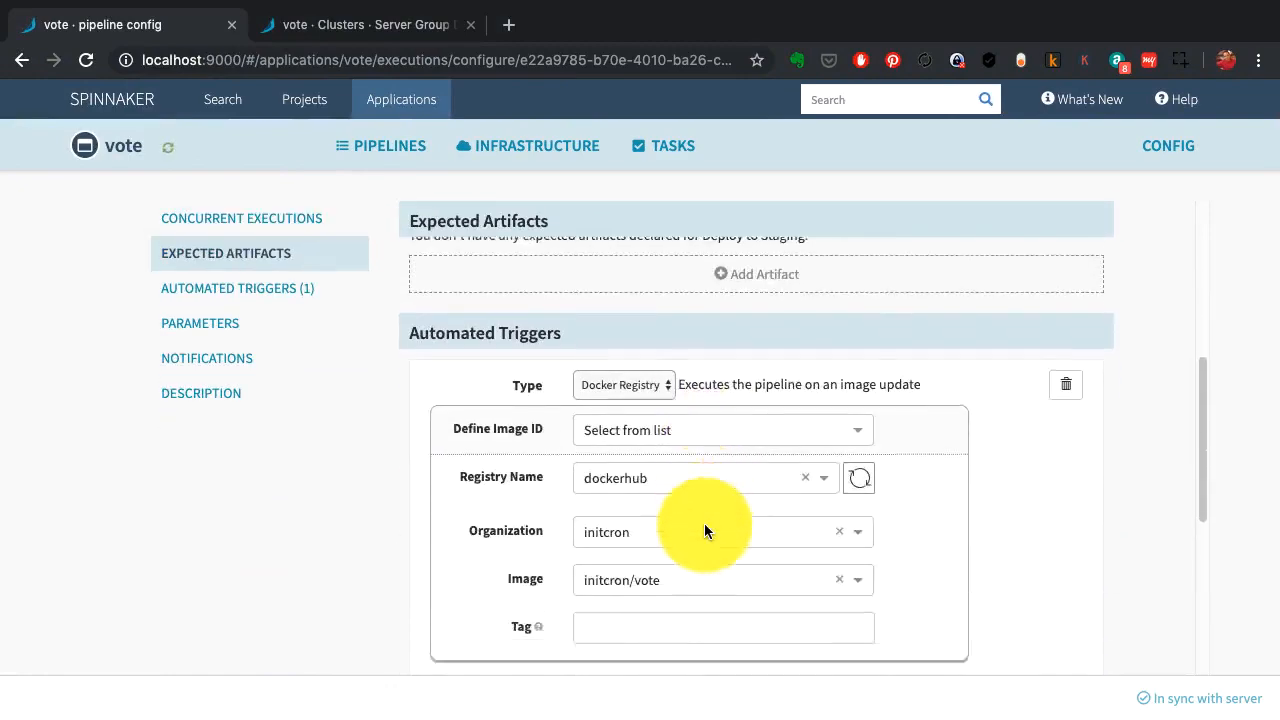
scroll("down", 3)
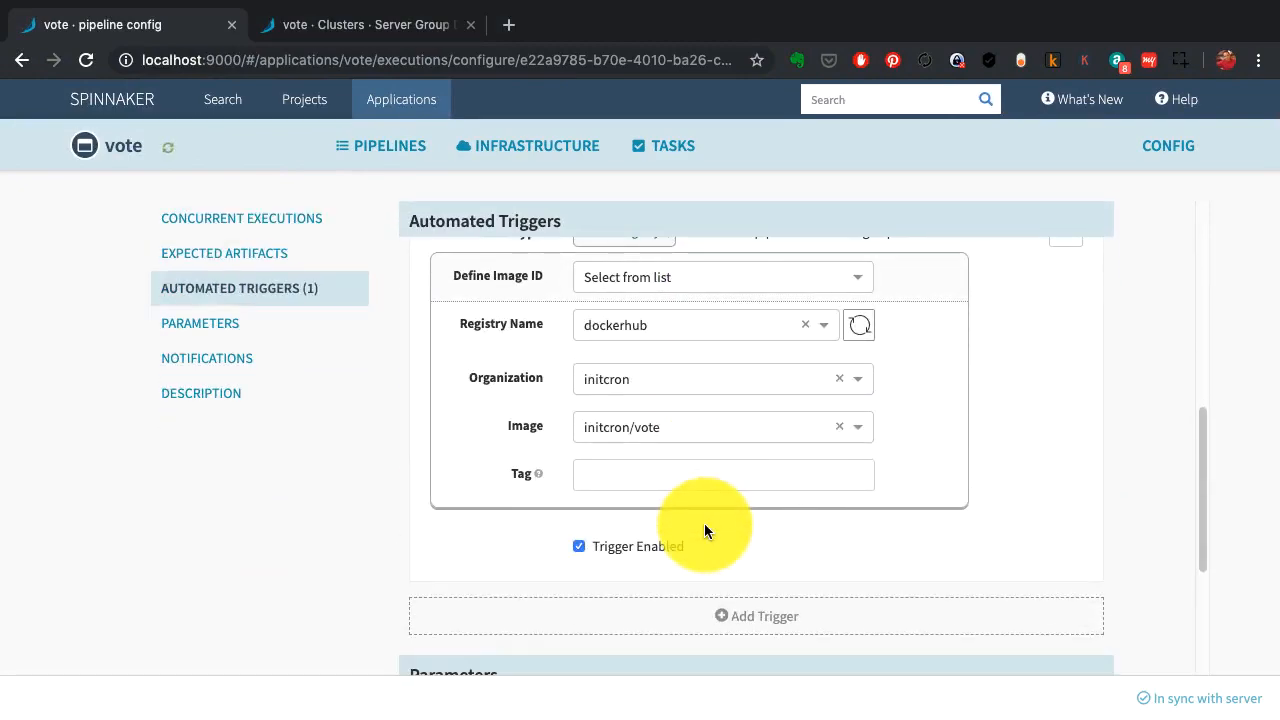
left_click(380, 144)
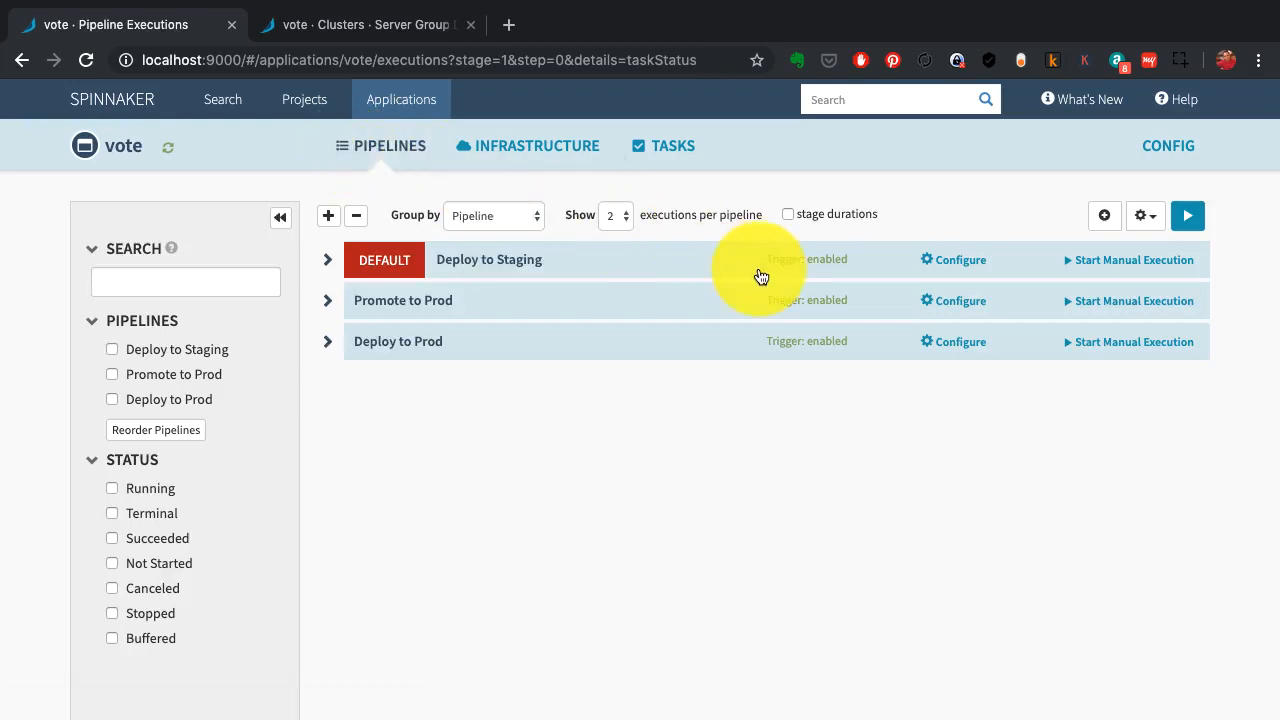
Expand Deploy to Staging's history and watch the test1 run succeed and trigger Promote to Prod
left_click(328, 260)
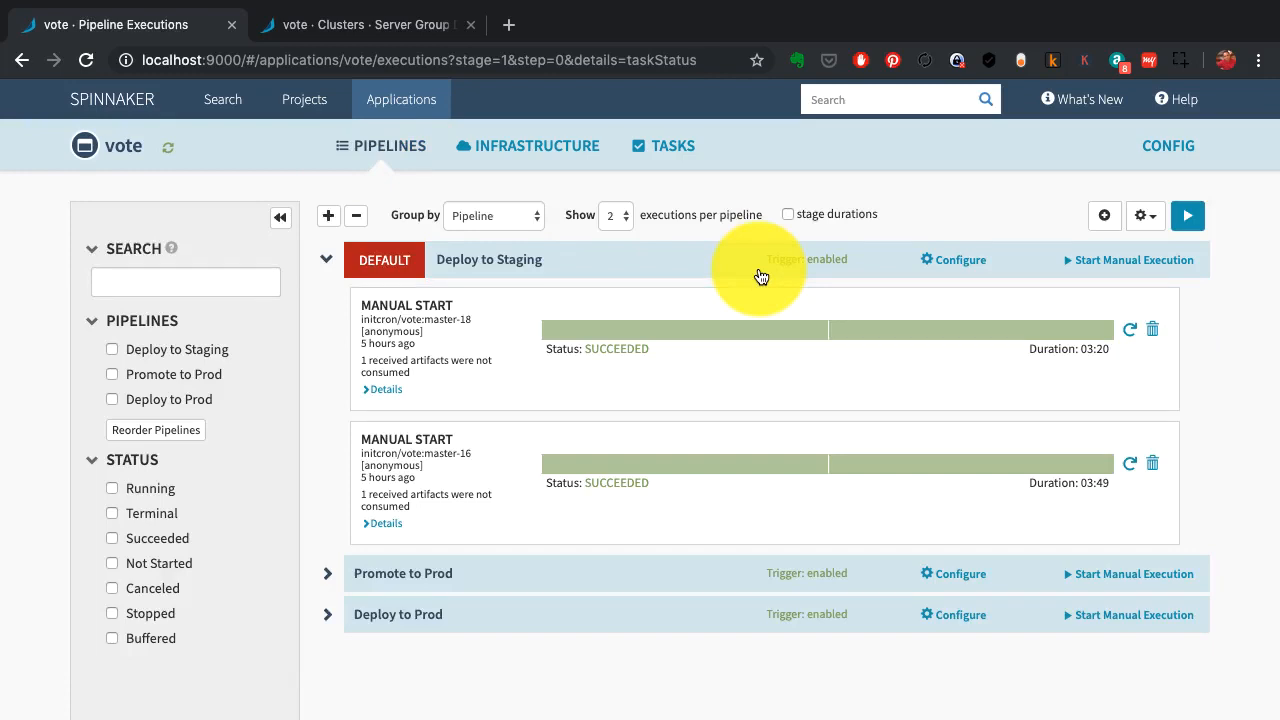
mouse_move(168, 158)
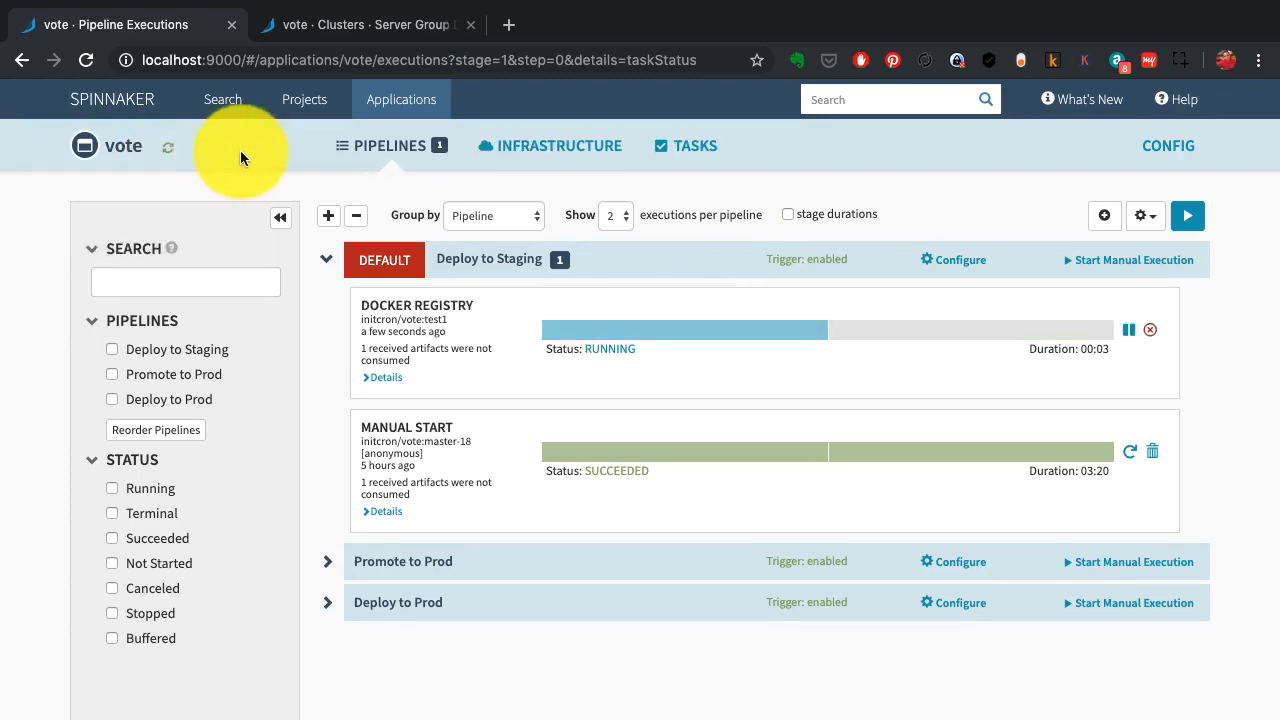
mouse_move(428, 168)
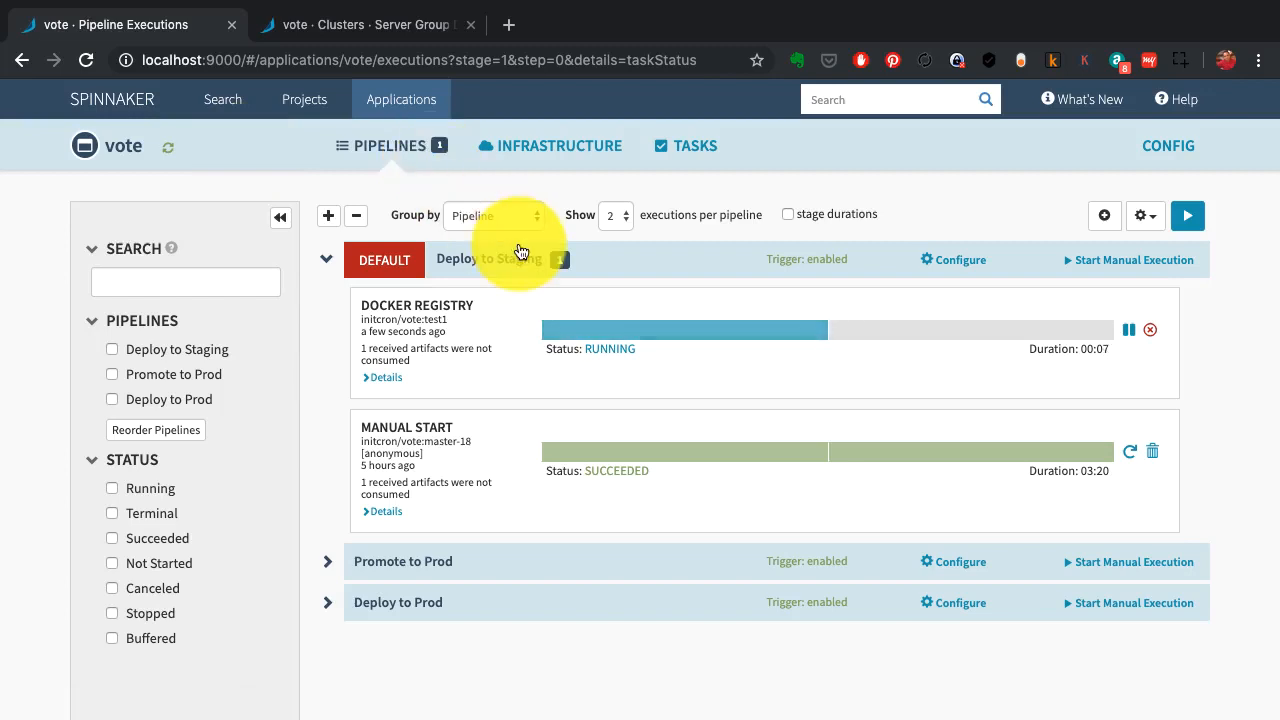
mouse_move(520, 244)
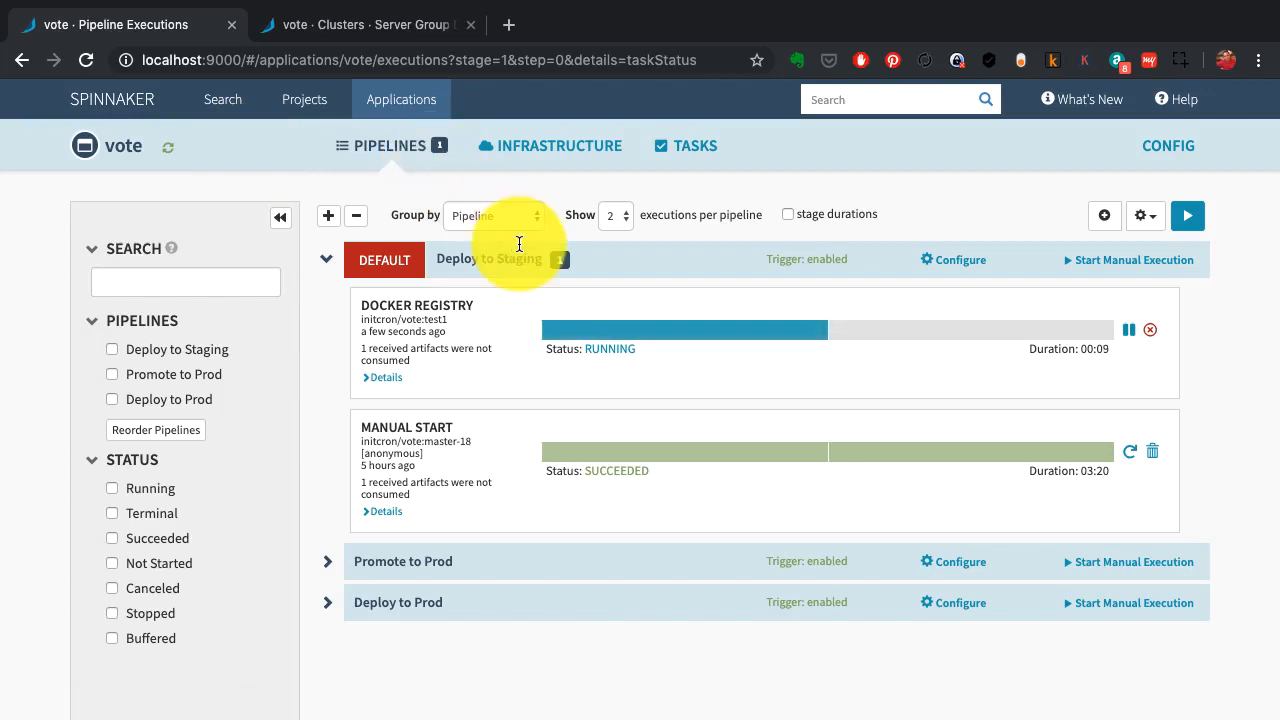
mouse_move(880, 372)
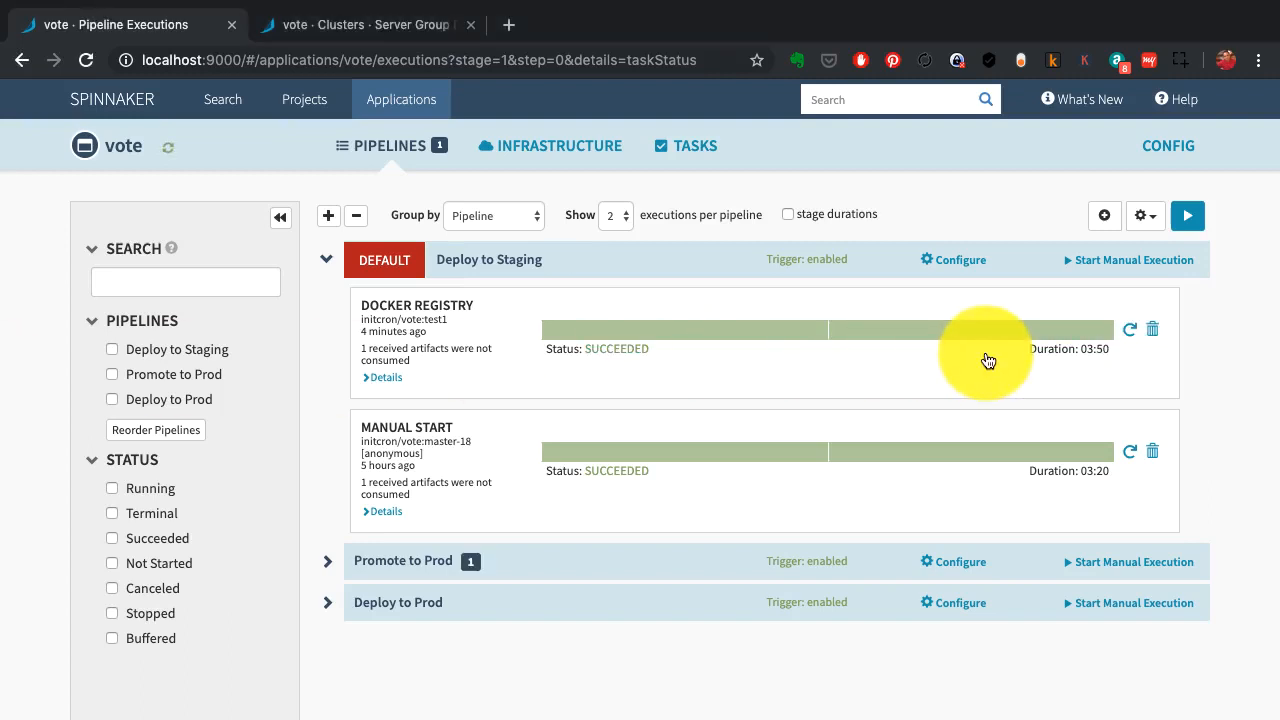
mouse_move(488, 572)
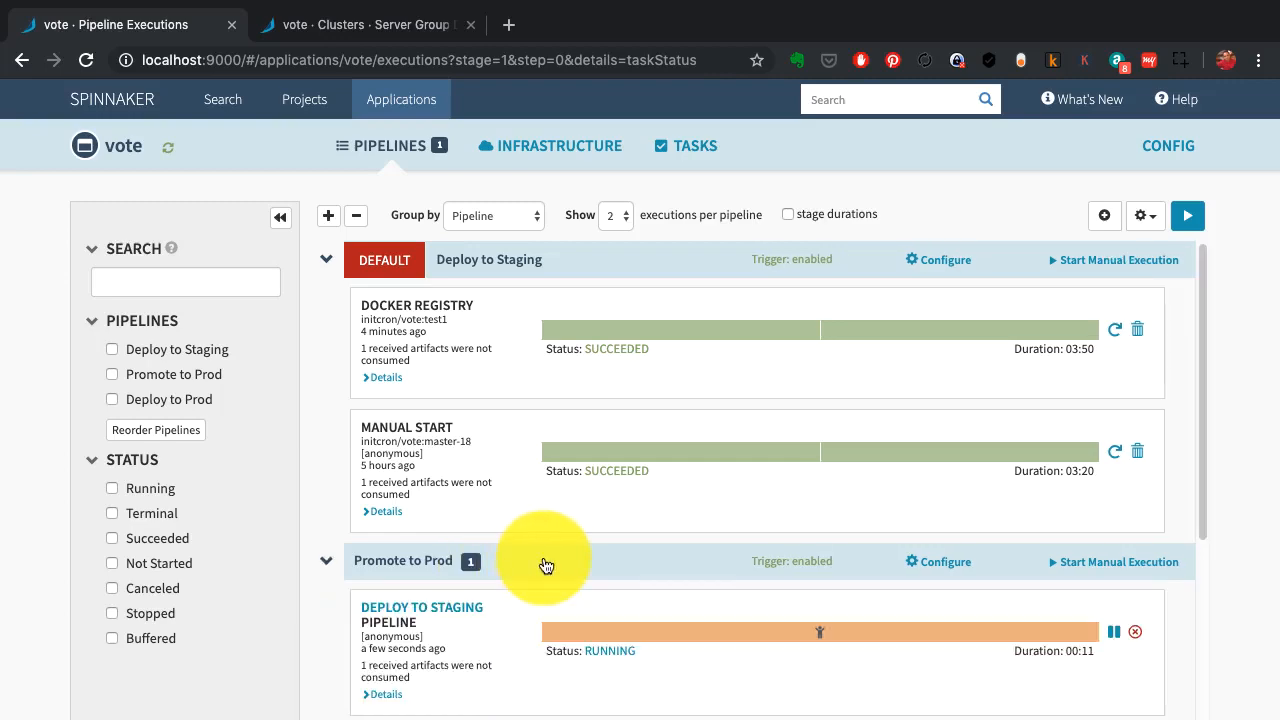
scroll("down", 3)
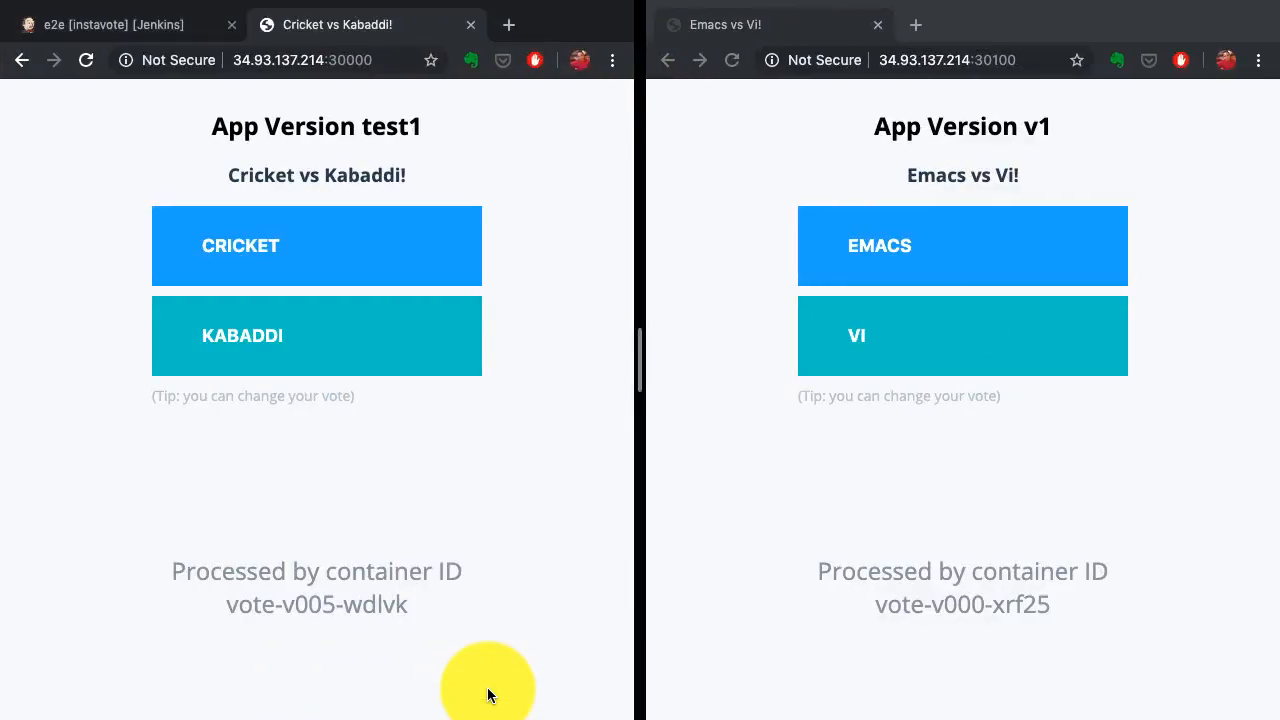
mouse_move(422, 134)
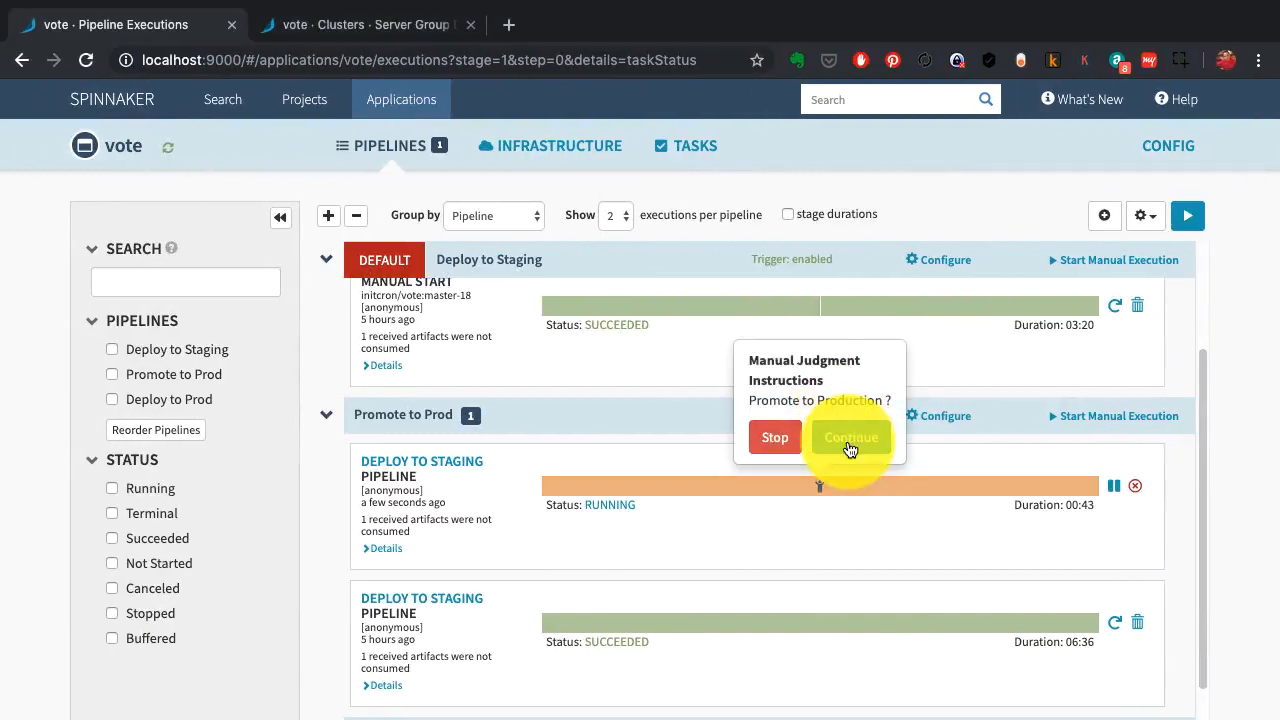
Continue the Manual Judgment so Promote to Prod succeeds and Deploy to Prod starts
left_click(848, 436)
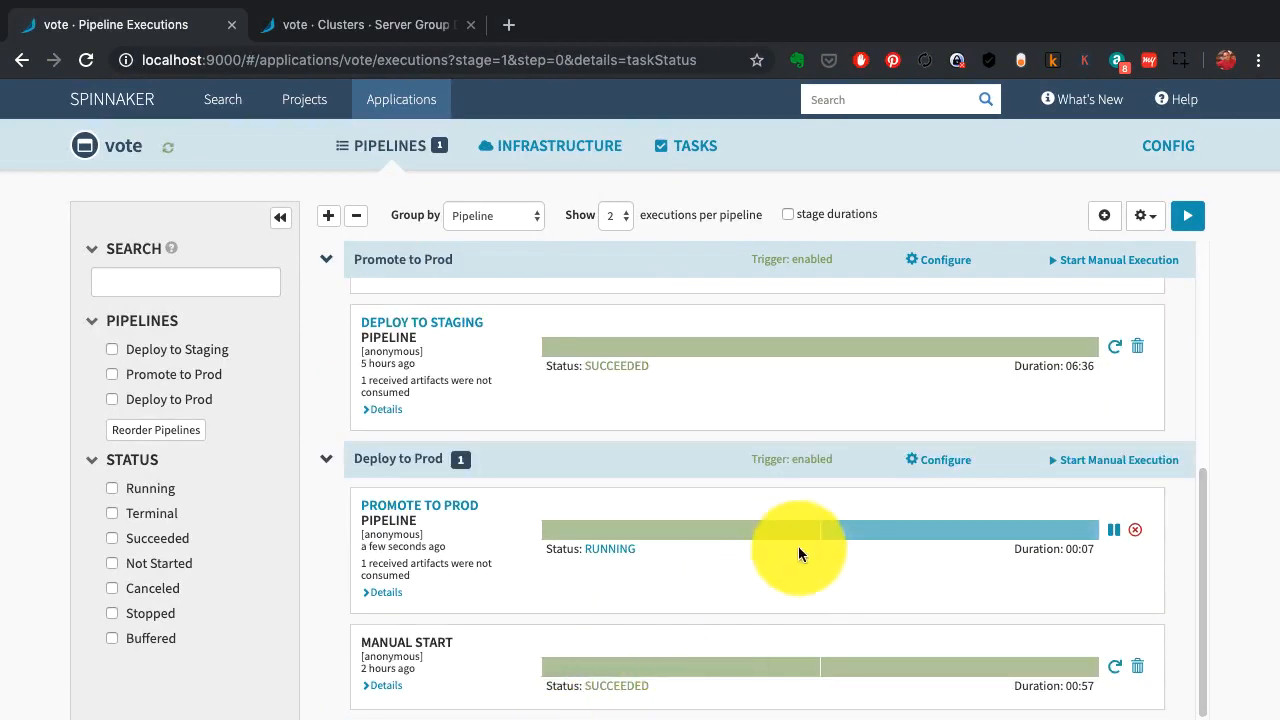
mouse_move(804, 538)
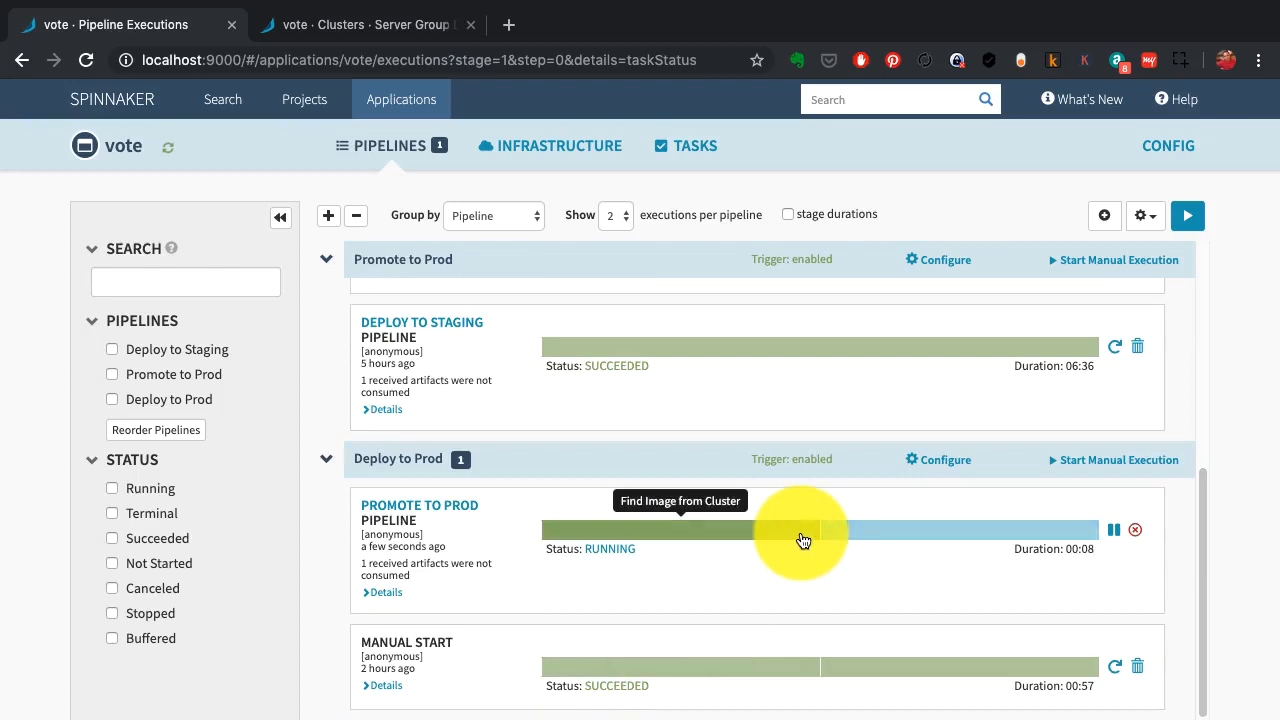
mouse_move(872, 534)
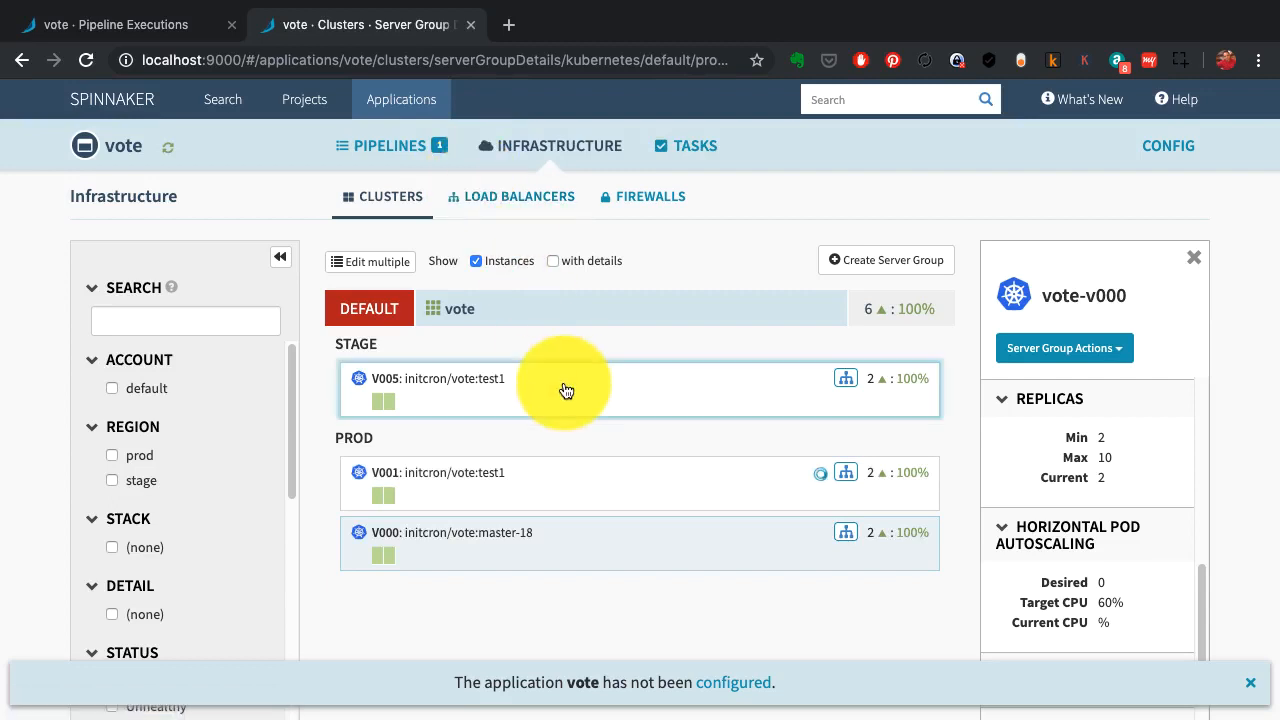
mouse_move(572, 526)
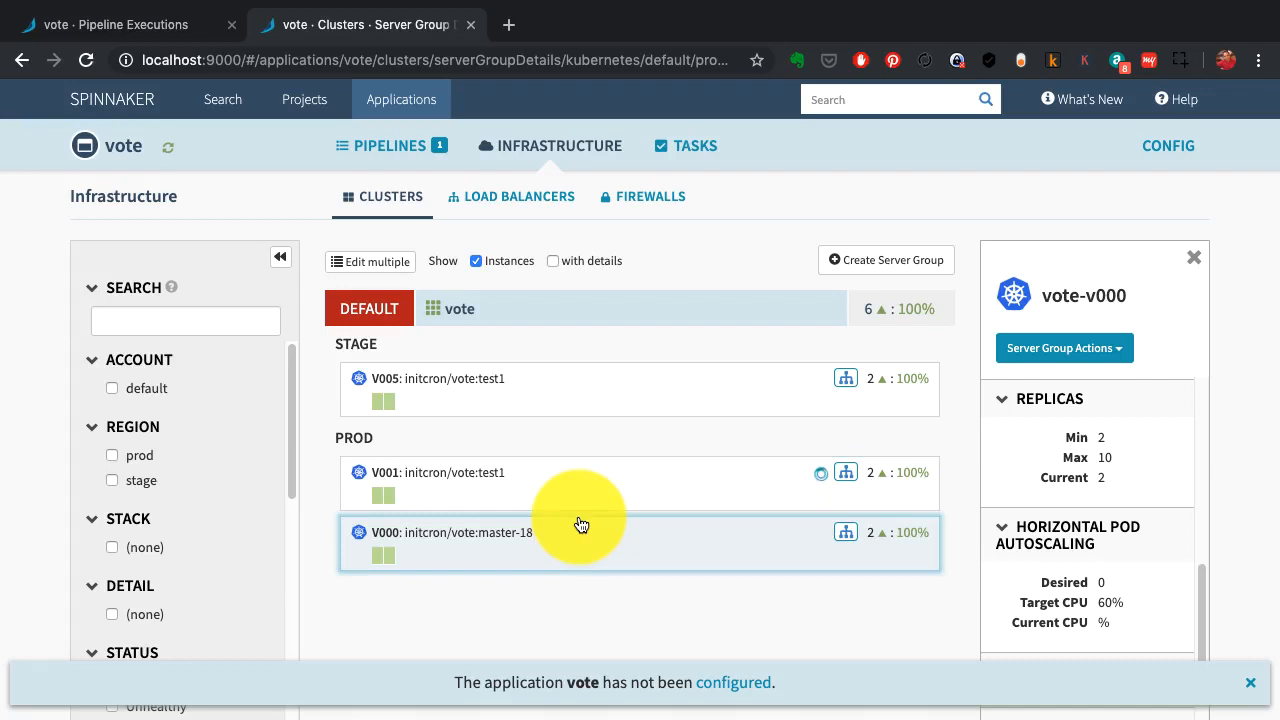
Inspect the master-18 prod server group and its load balancers, then return to Pipeline Executions
left_click(520, 196)
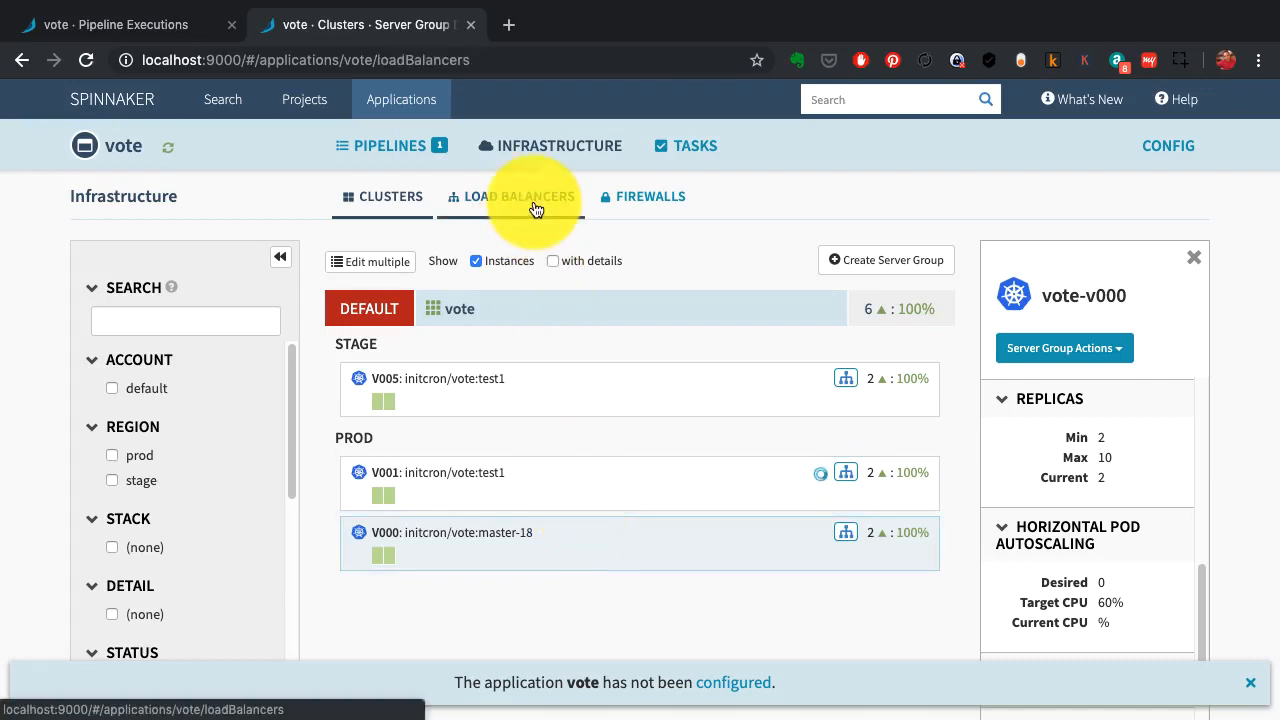
left_click(520, 196)
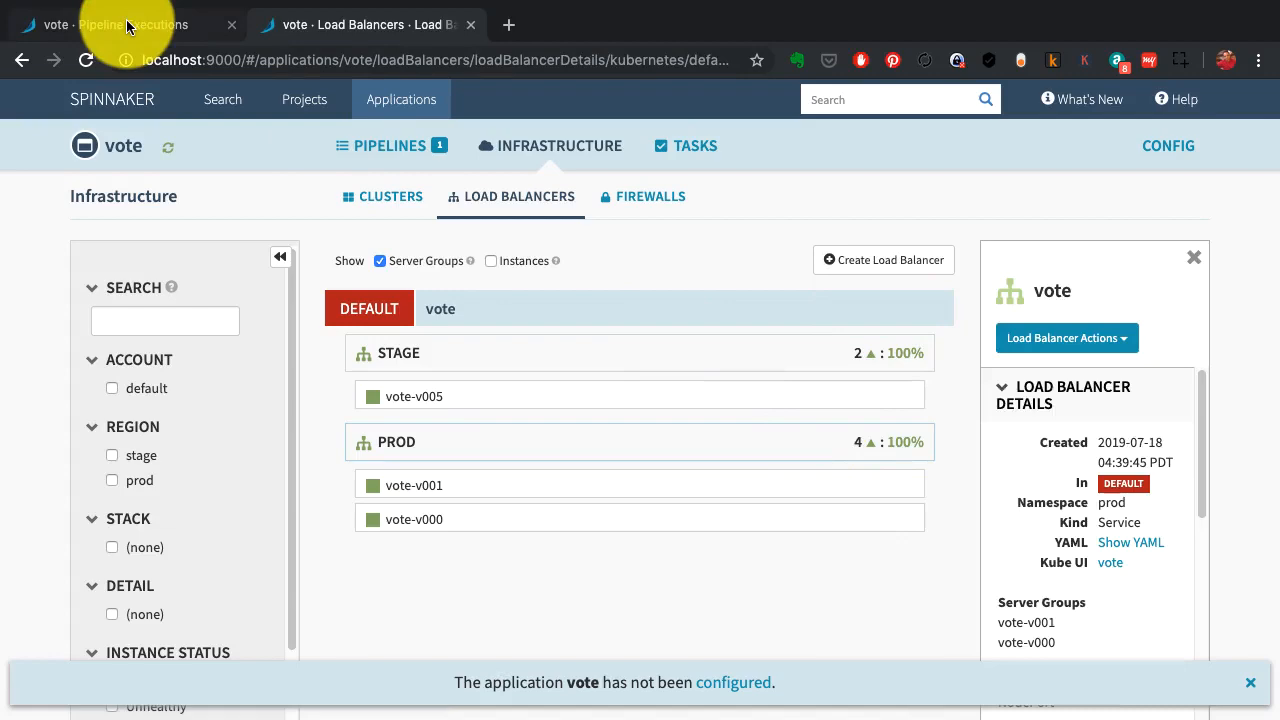
left_click(390, 144)
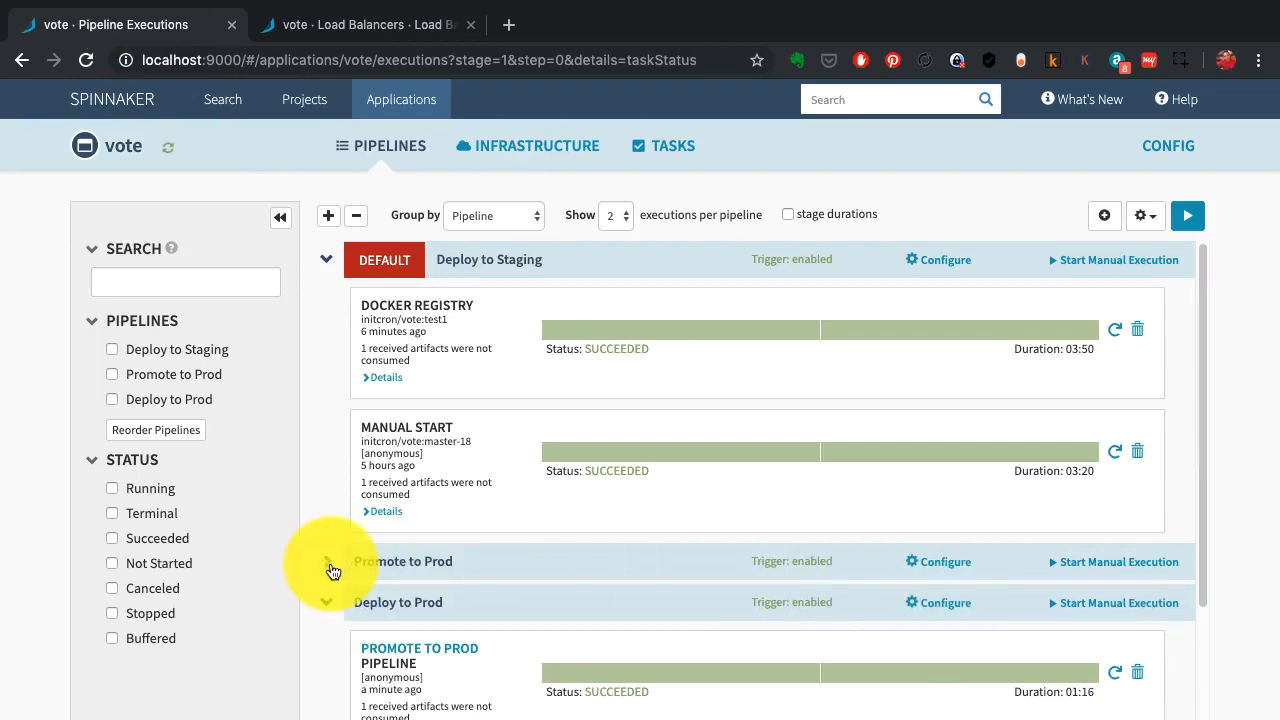
Collapse the pipeline groups and view Clusters with prod v001 on test1 beside v000 master-18
left_click(328, 260)
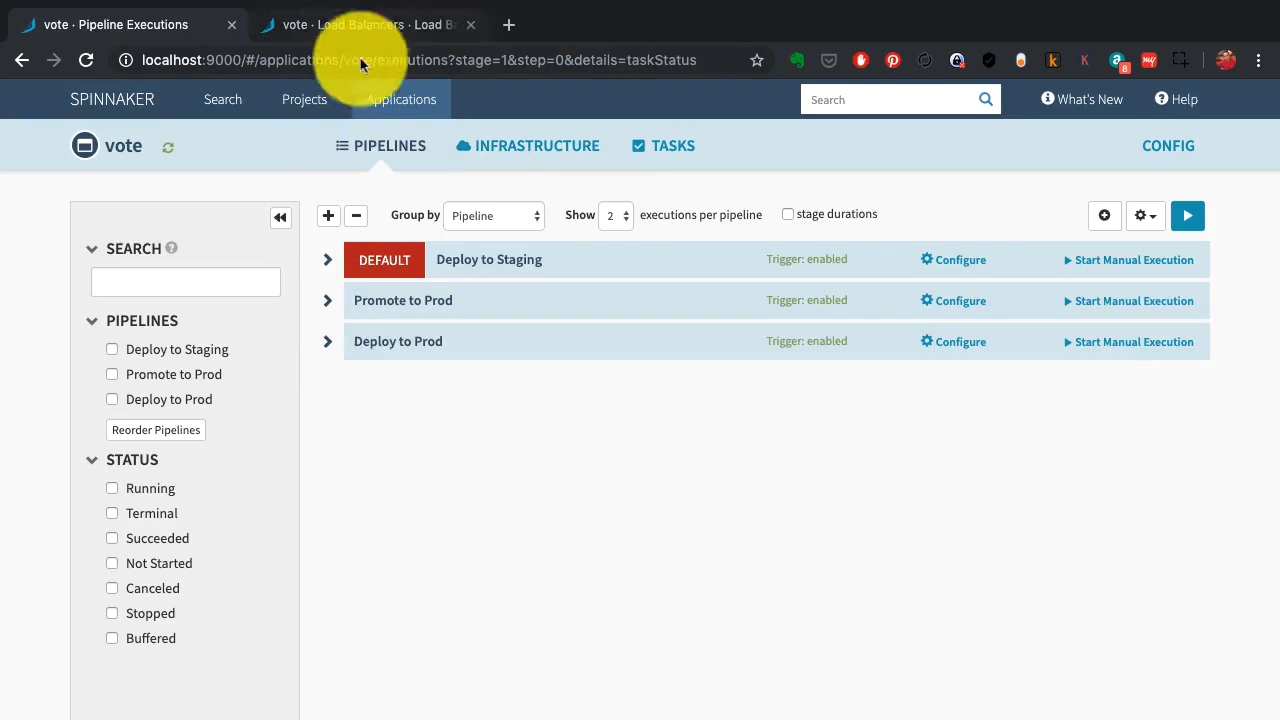
left_click(376, 24)
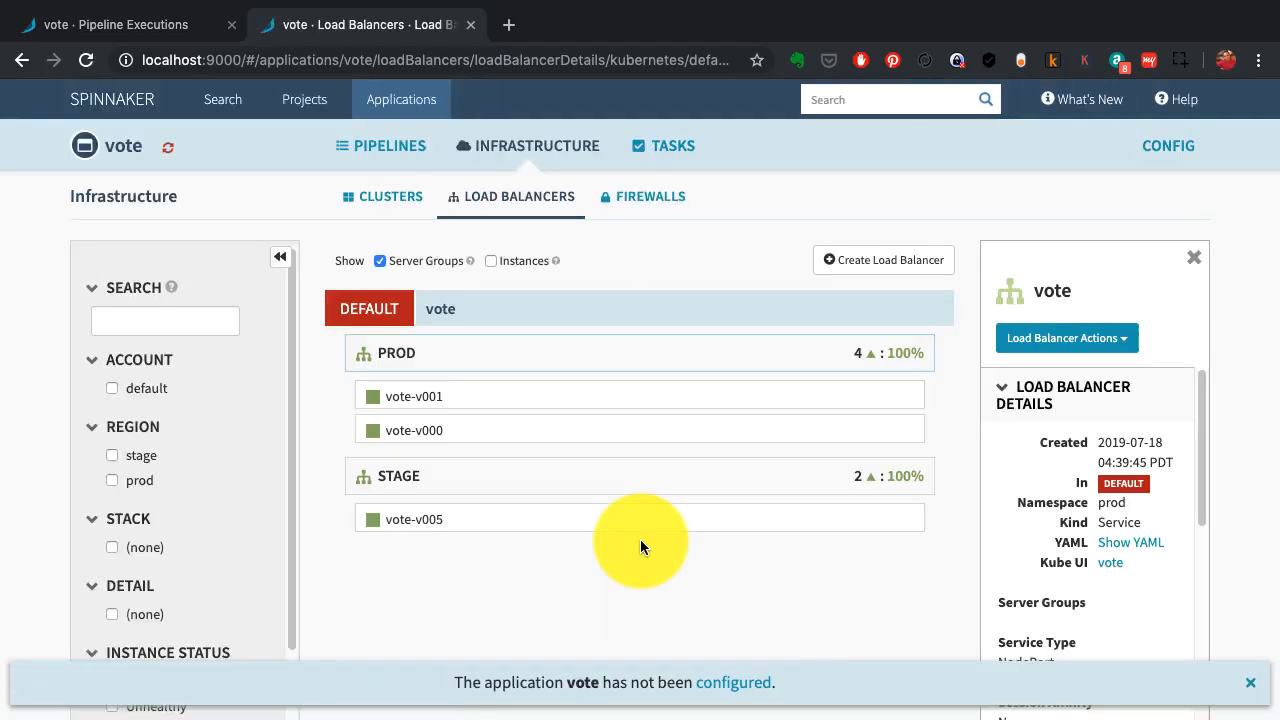
mouse_move(512, 406)
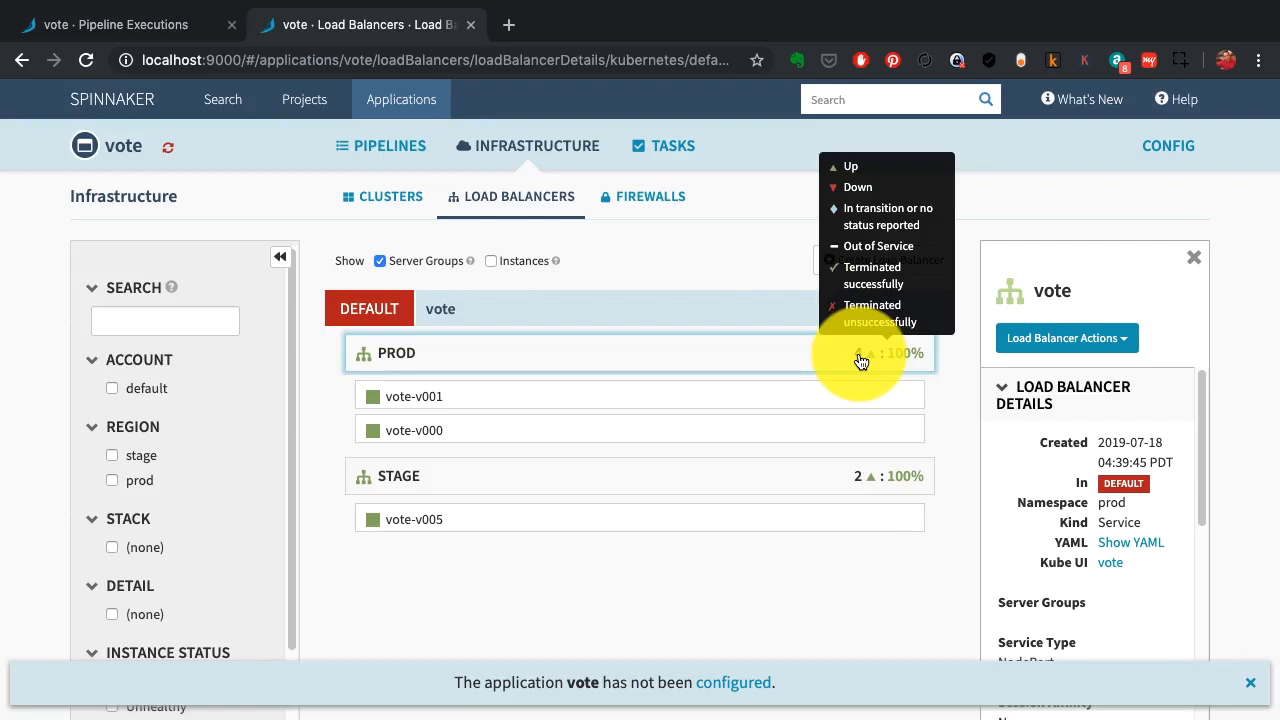
left_click(390, 196)
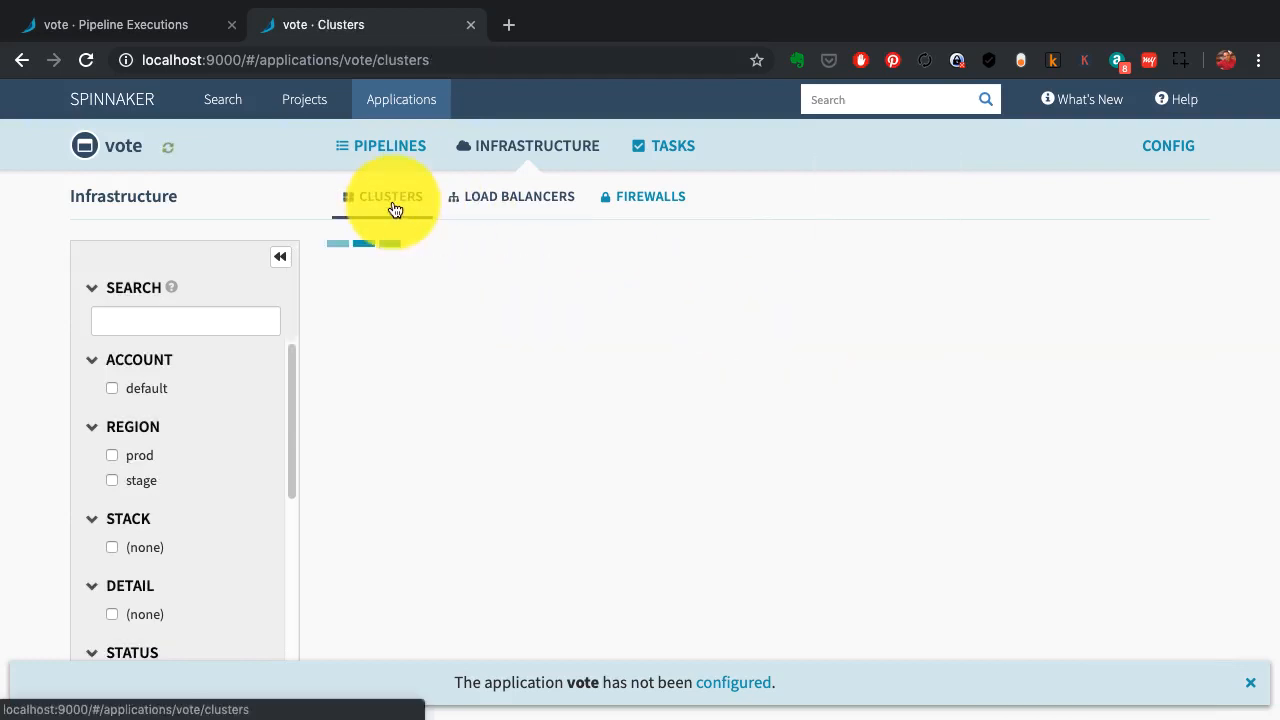
left_click(388, 196)
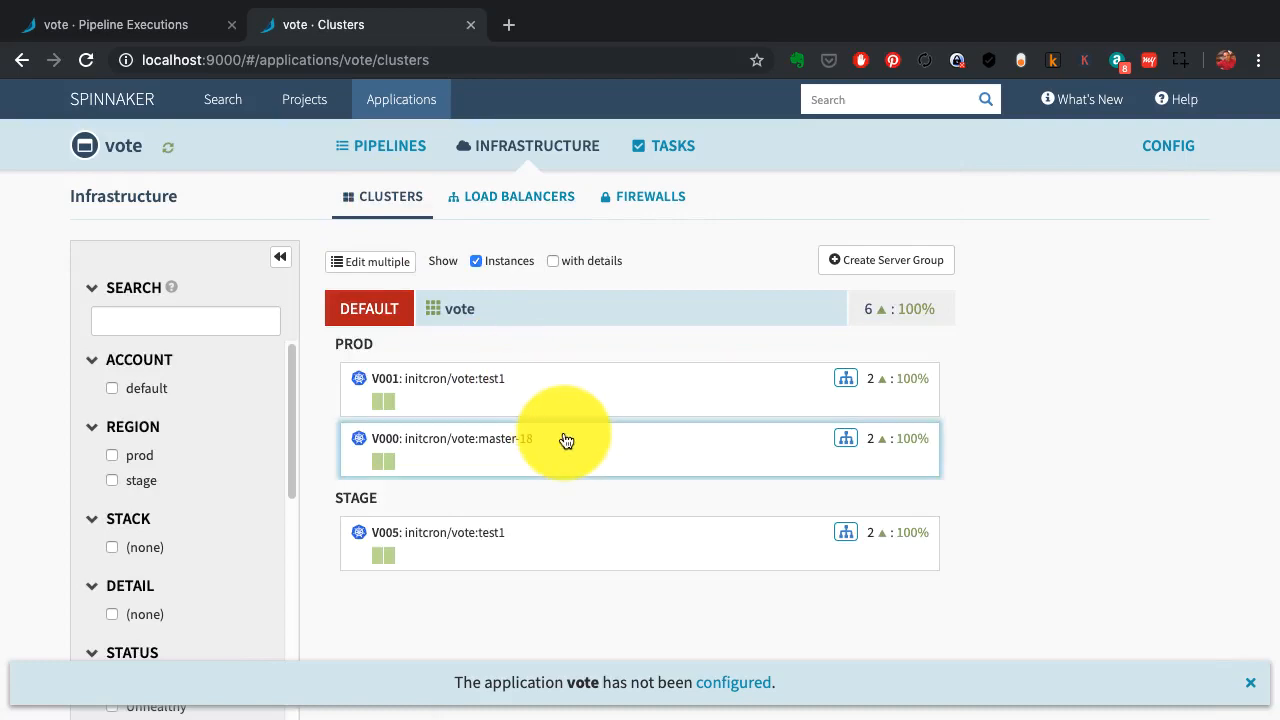